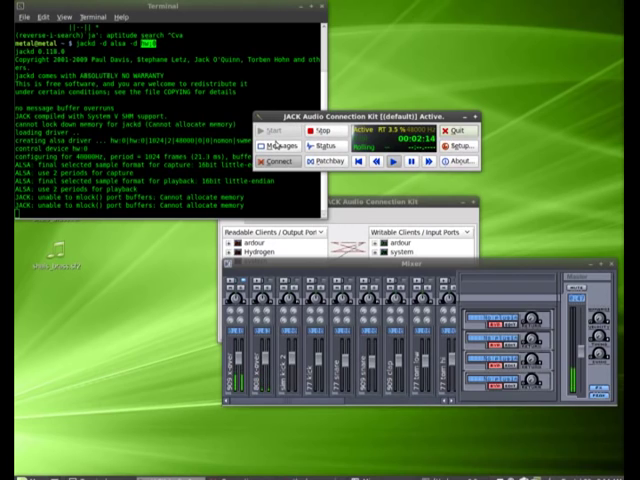
pyautogui.moveTo(276, 152)
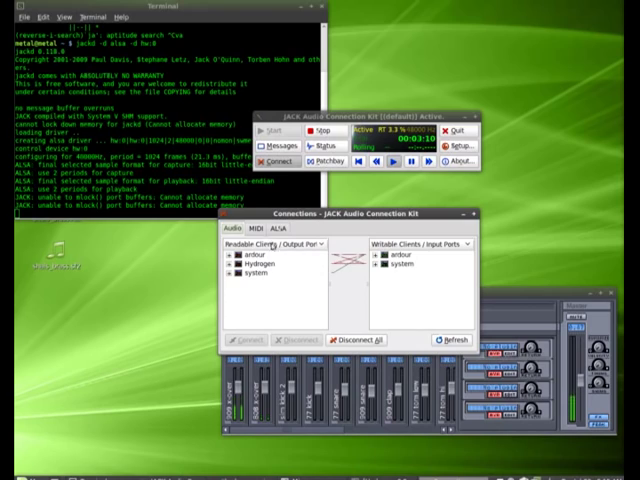
# Compare the JACK MIDI page (no clients) with the ALSA page listing Midi Through
pyautogui.click(264, 232)
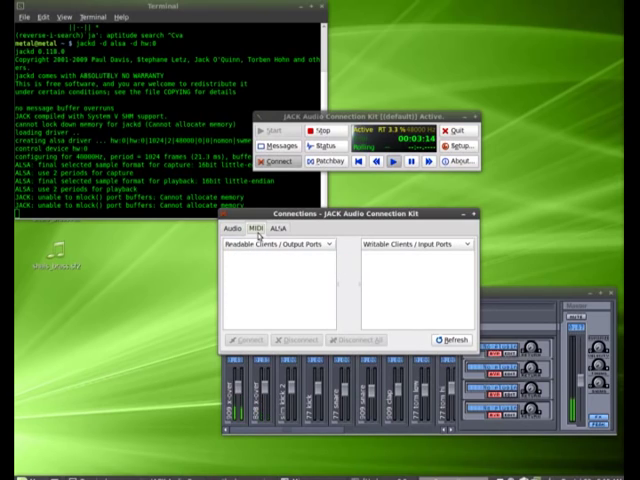
pyautogui.click(260, 232)
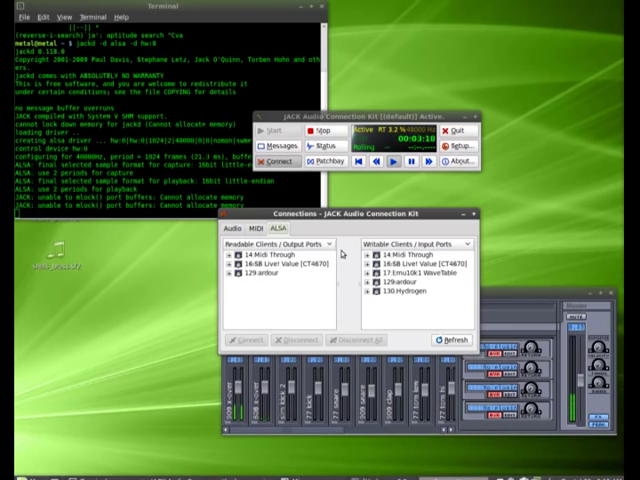
pyautogui.click(264, 230)
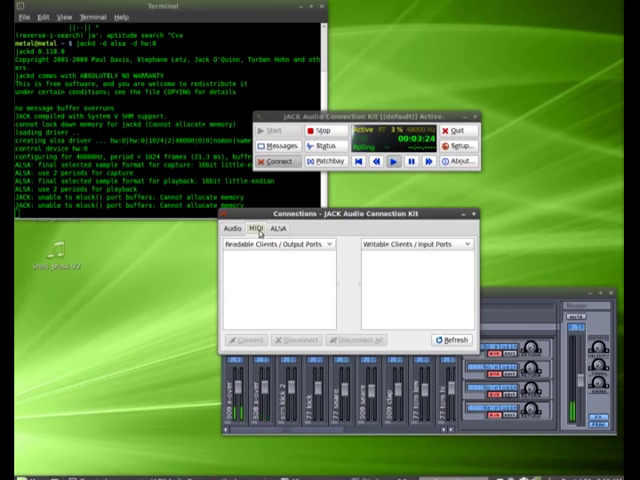
# On the ALSA page, connect the USB keyboard's output to Hydrogen's MIDI input
pyautogui.click(274, 232)
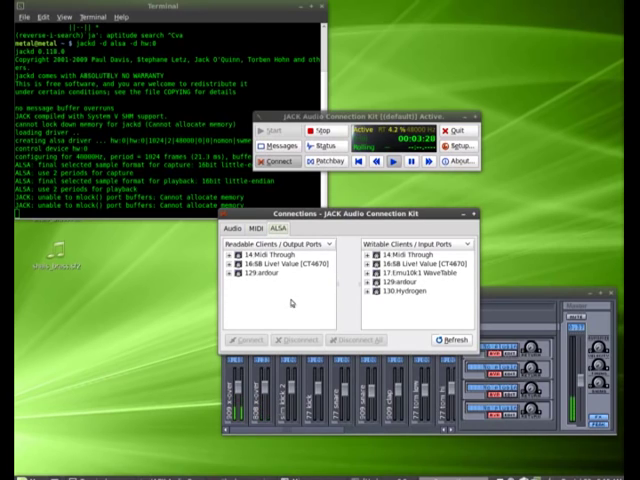
pyautogui.moveTo(290, 302)
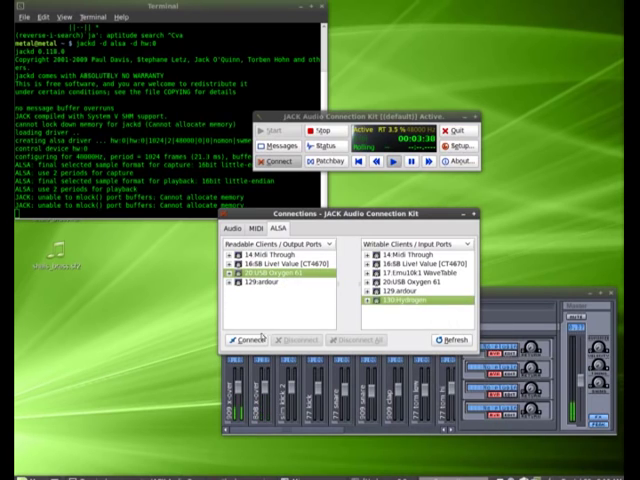
pyautogui.click(244, 340)
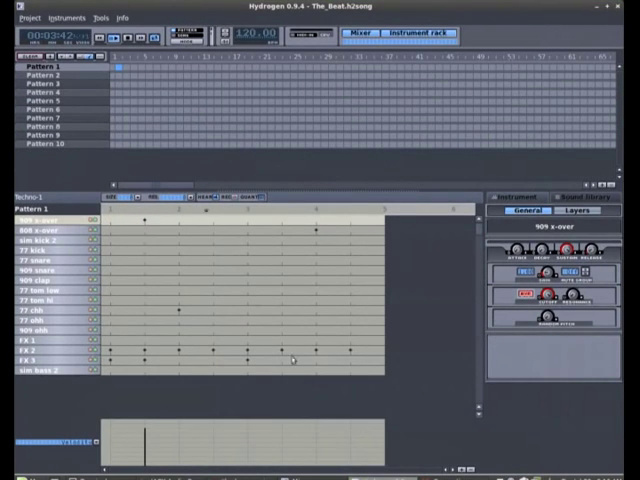
pyautogui.click(128, 40)
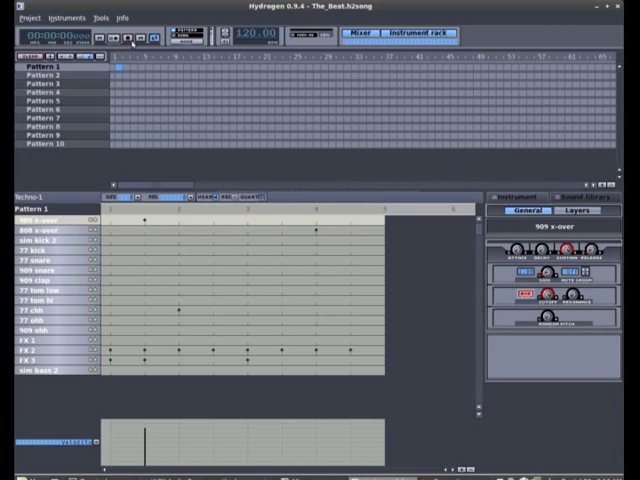
pyautogui.moveTo(556, 78)
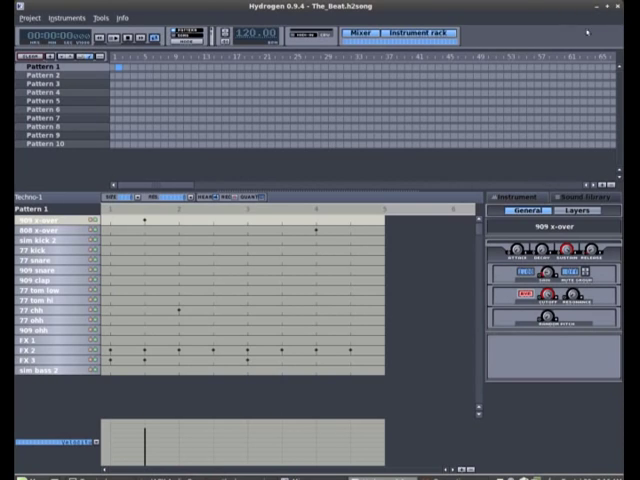
pyautogui.moveTo(596, 18)
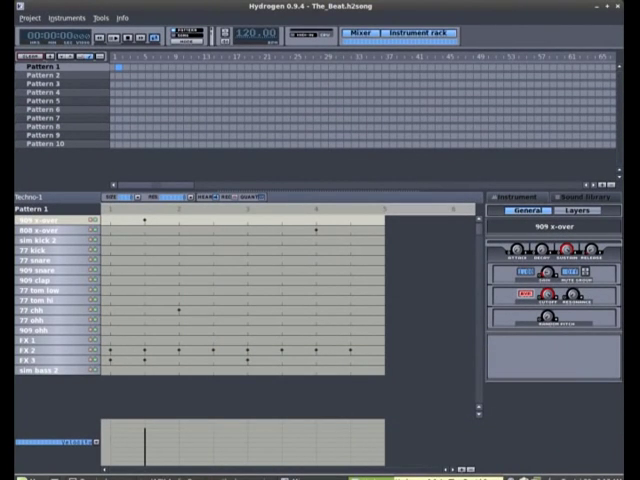
pyautogui.moveTo(400, 318)
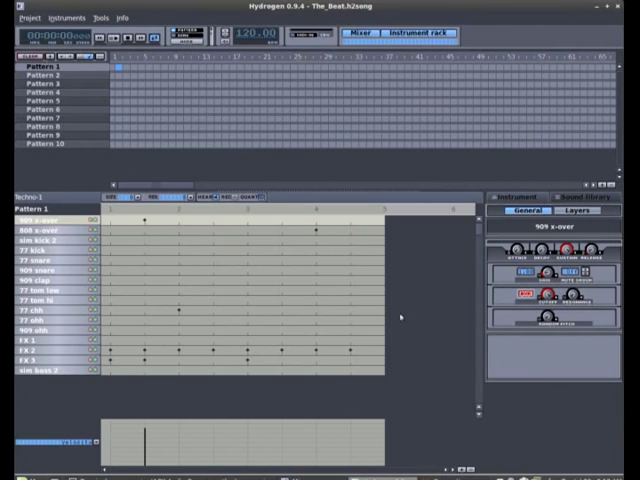
pyautogui.moveTo(272, 122)
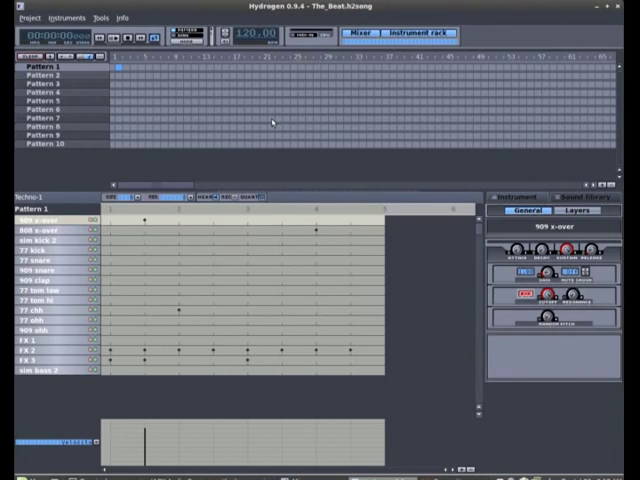
pyautogui.moveTo(270, 120)
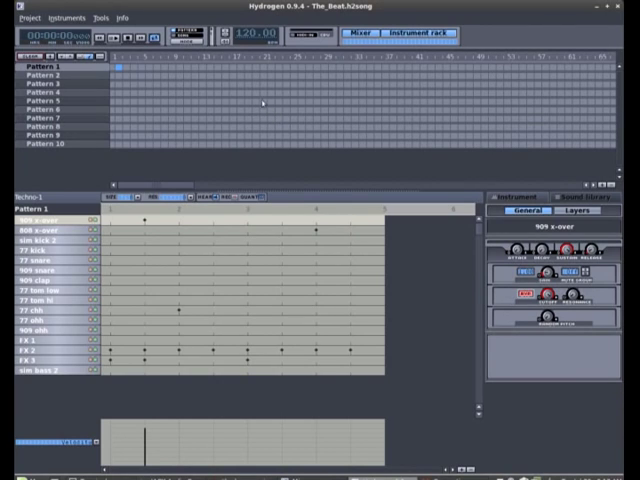
pyautogui.moveTo(240, 96)
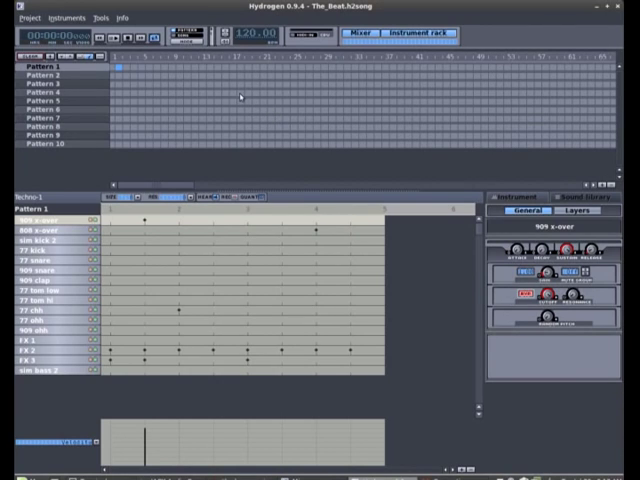